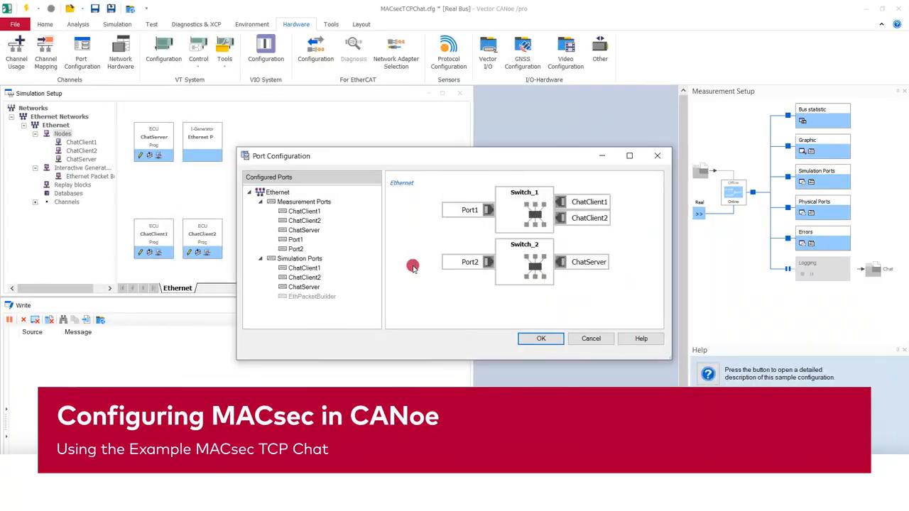
# Open the File backstage start page with Load, New and Sample Configurations
pyautogui.click(15, 23)
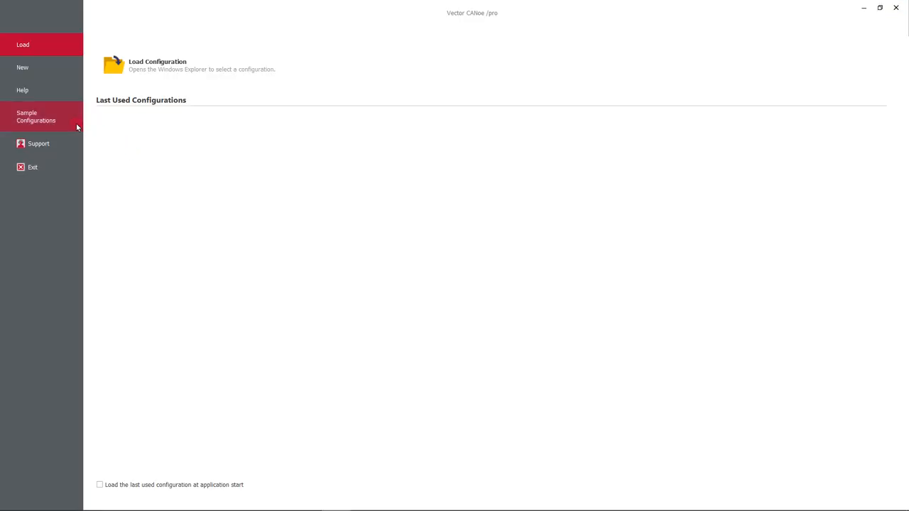
# Load the MACsec TCP Chat (CAPL) sample from Sample Configurations
pyautogui.click(35, 116)
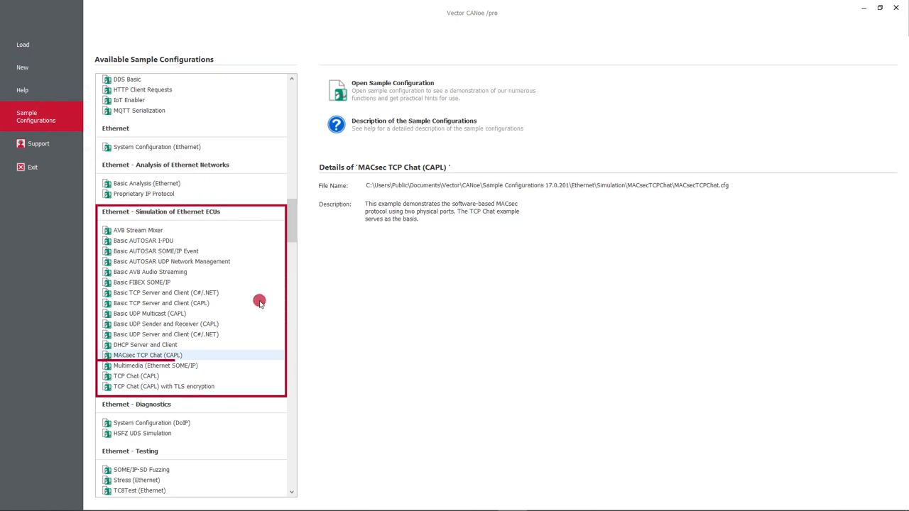
pyautogui.doubleClick(148, 355)
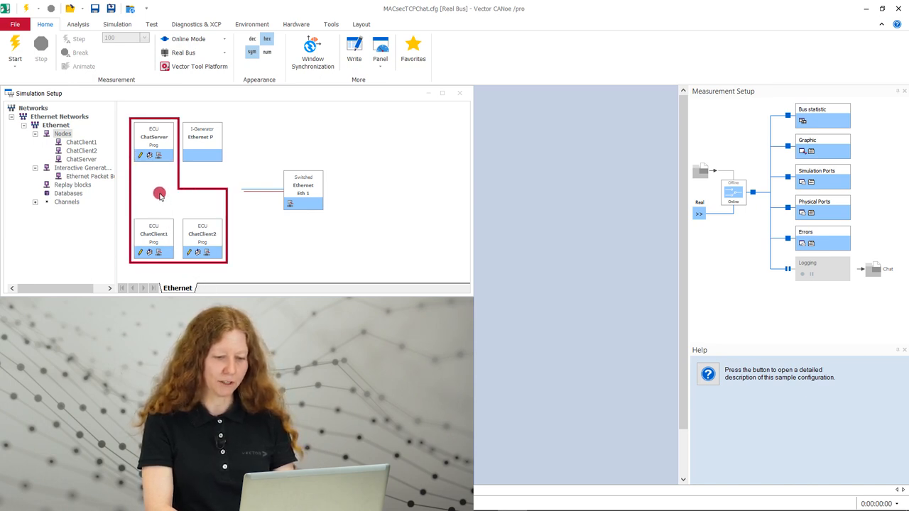
pyautogui.click(202, 156)
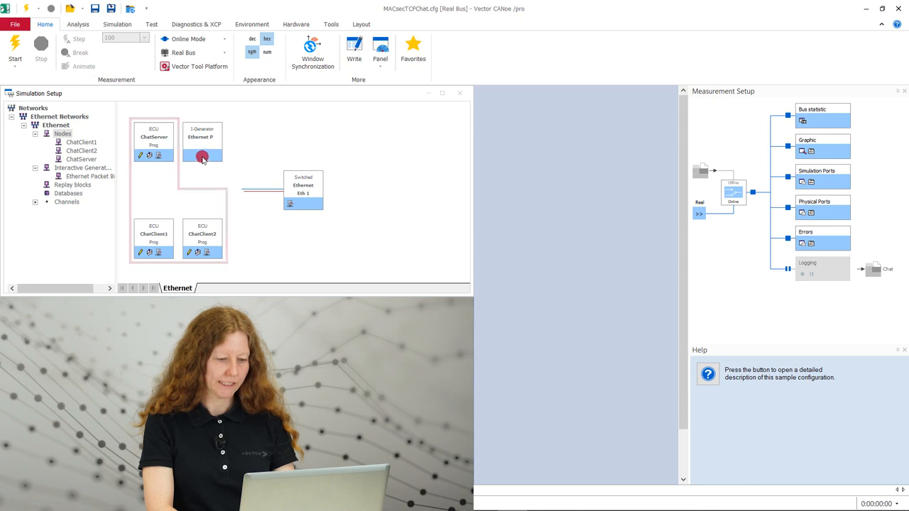
pyautogui.moveTo(205, 152)
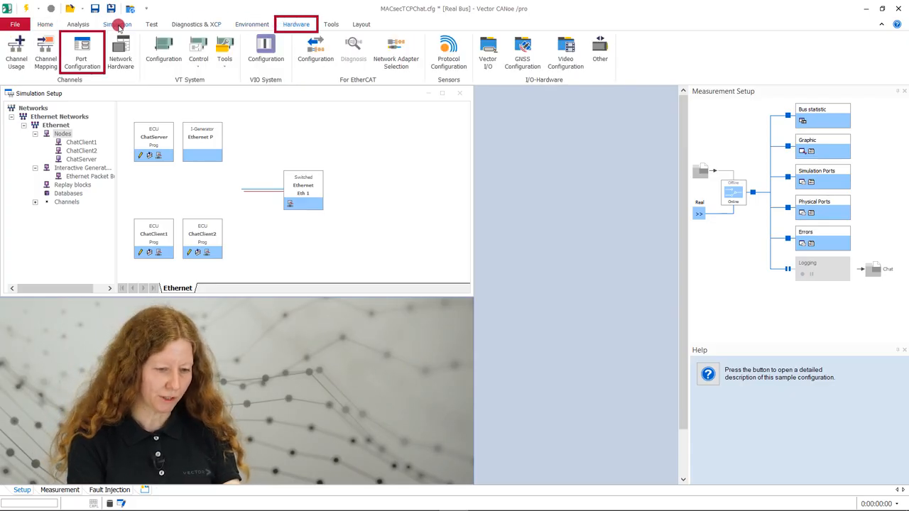
# Review Port Configuration: Switch_1 joins Port1 and both ChatClients, Switch_2 joins Port2 and ChatServer
pyautogui.click(81, 51)
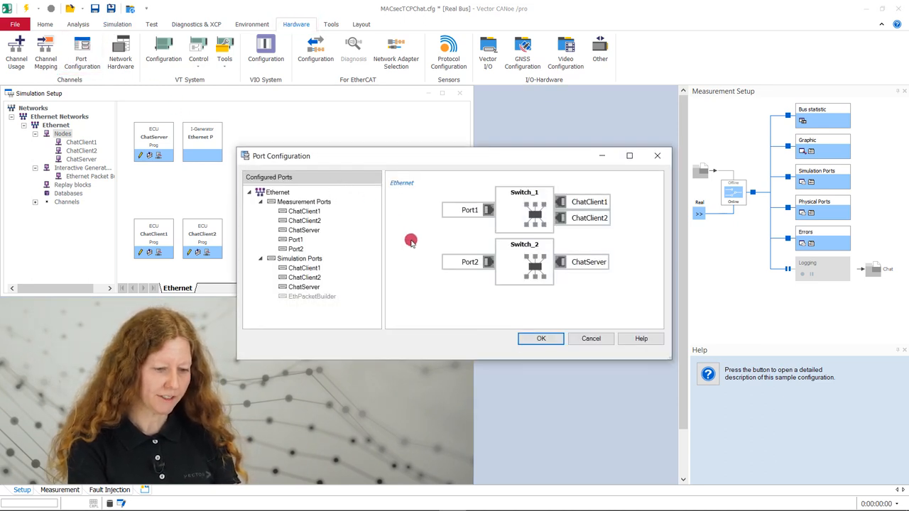
pyautogui.moveTo(413, 268)
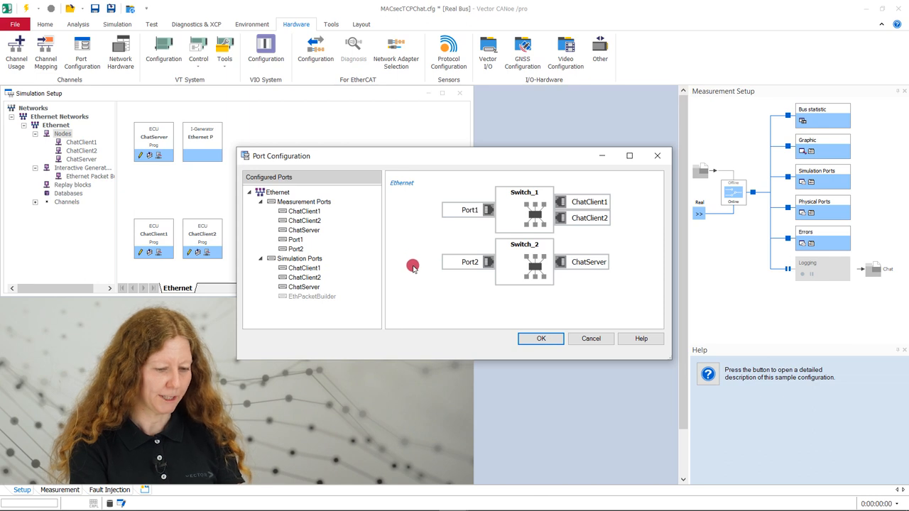
pyautogui.moveTo(646, 215)
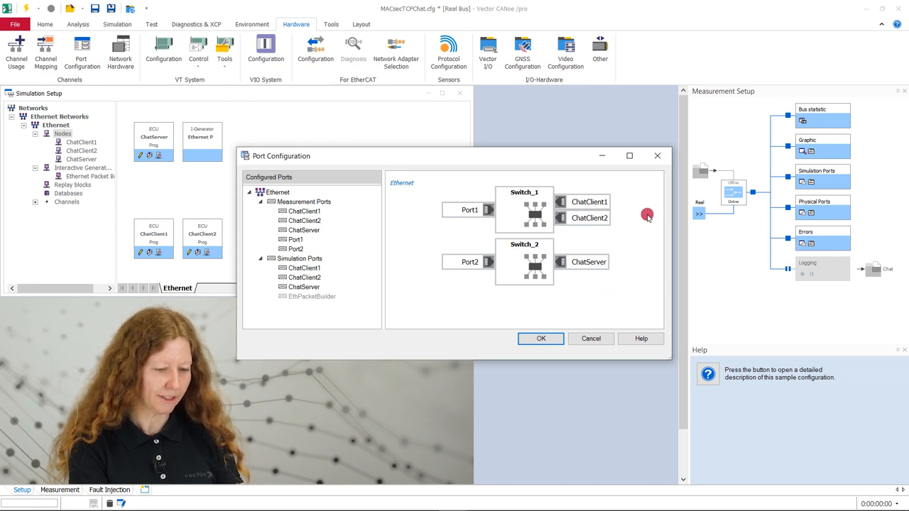
pyautogui.moveTo(641, 264)
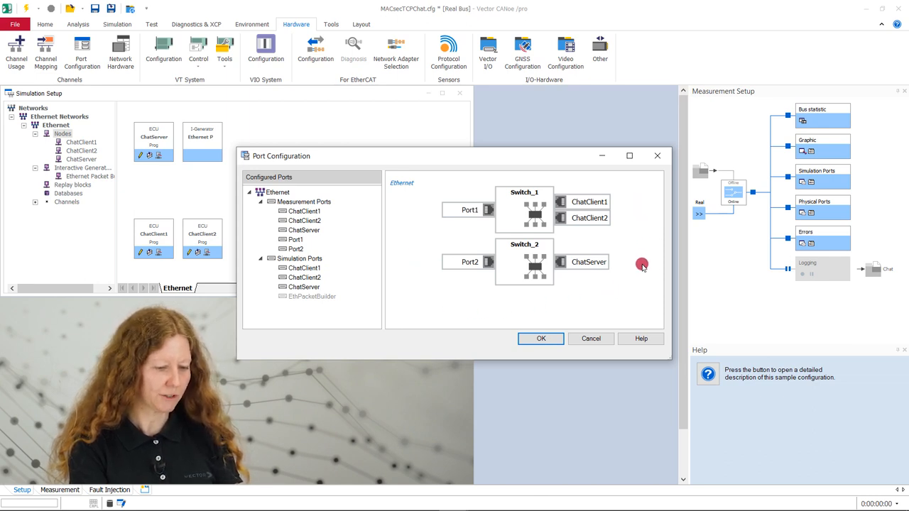
pyautogui.click(540, 338)
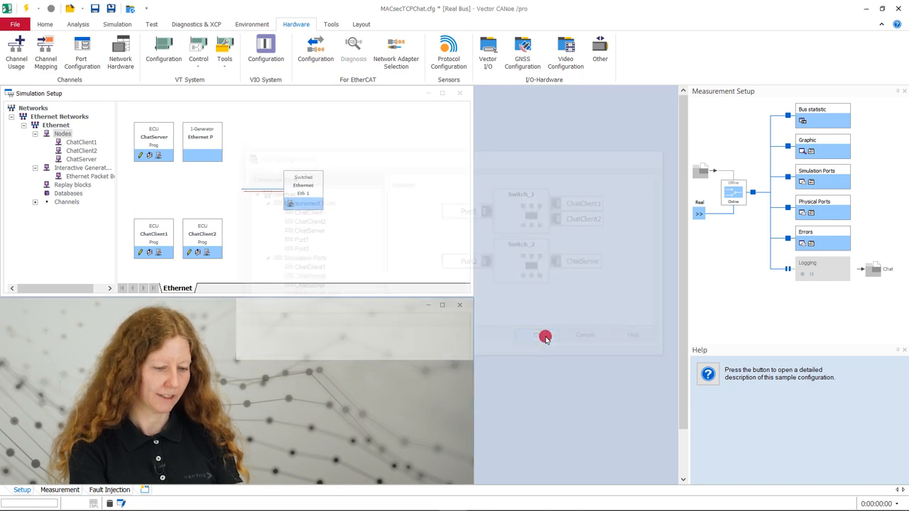
pyautogui.click(545, 335)
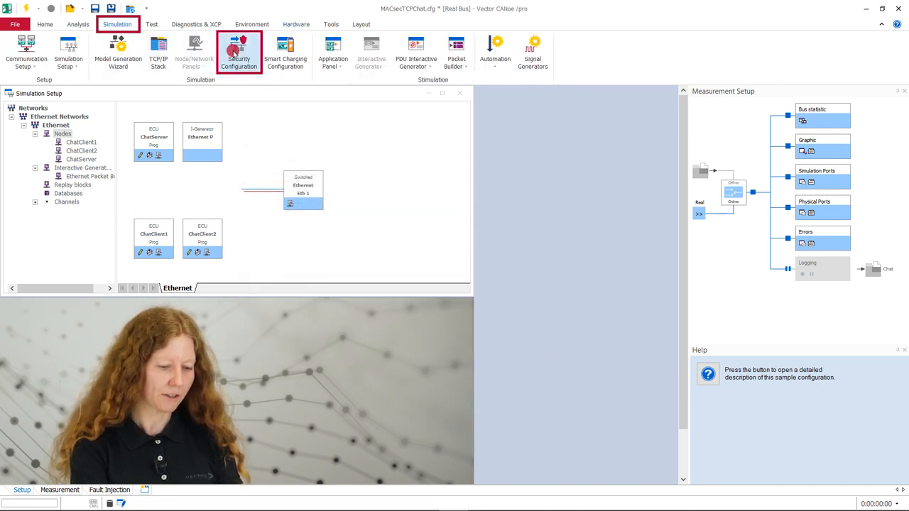
# Verify the MACsec roles in Security Configuration: Port1 supplicant, Port2 authenticator
pyautogui.click(239, 53)
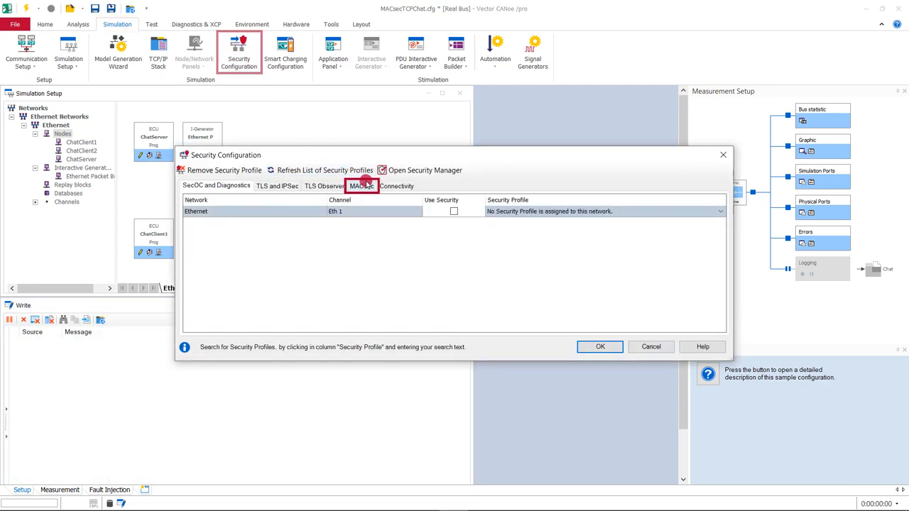
pyautogui.click(362, 185)
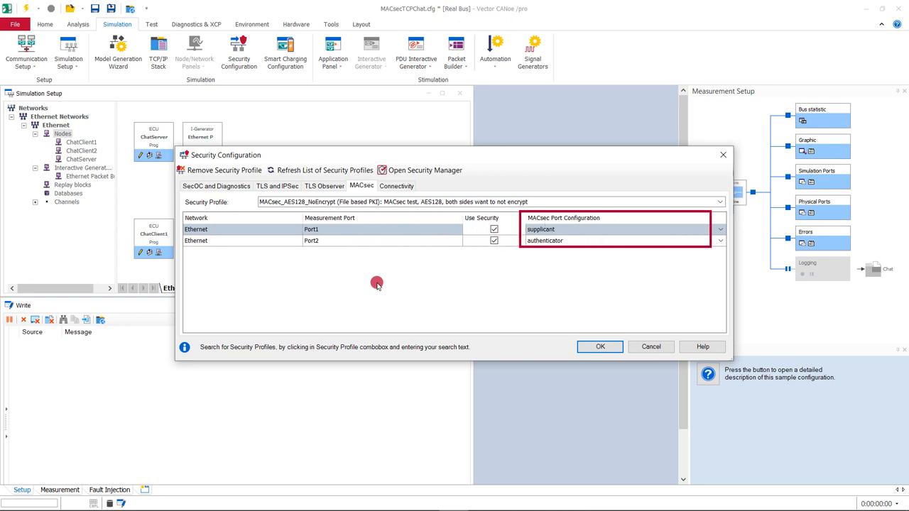
pyautogui.click(719, 229)
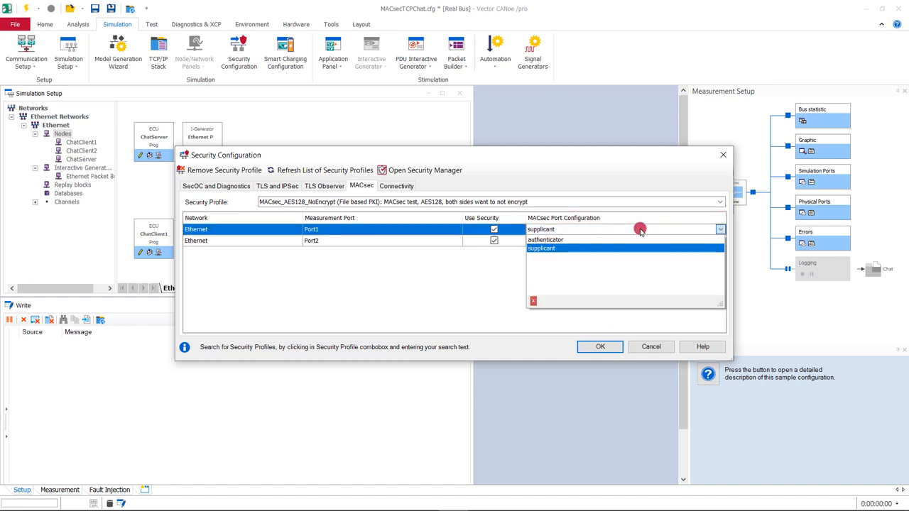
pyautogui.click(545, 239)
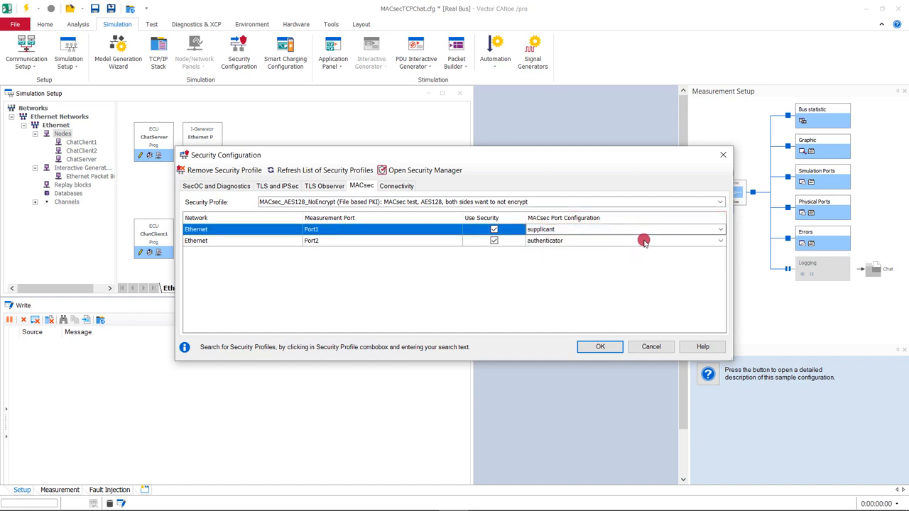
pyautogui.click(719, 240)
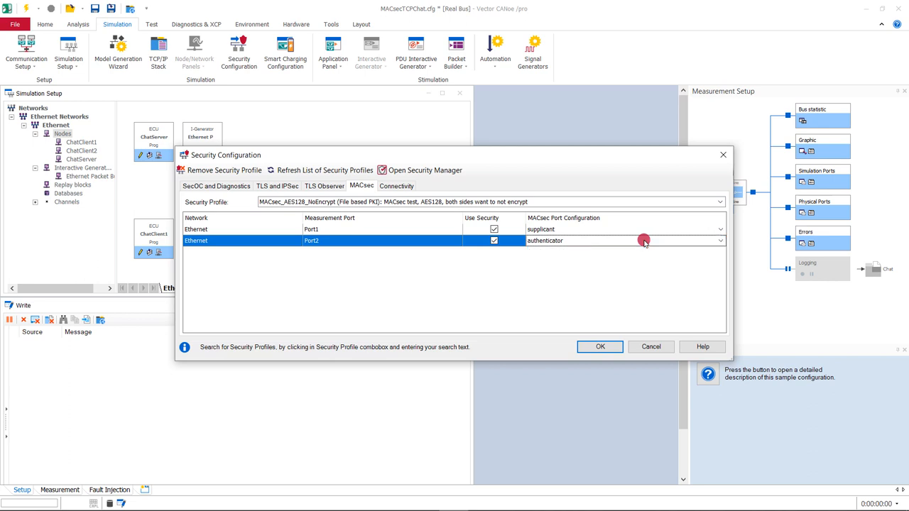
pyautogui.moveTo(474, 170)
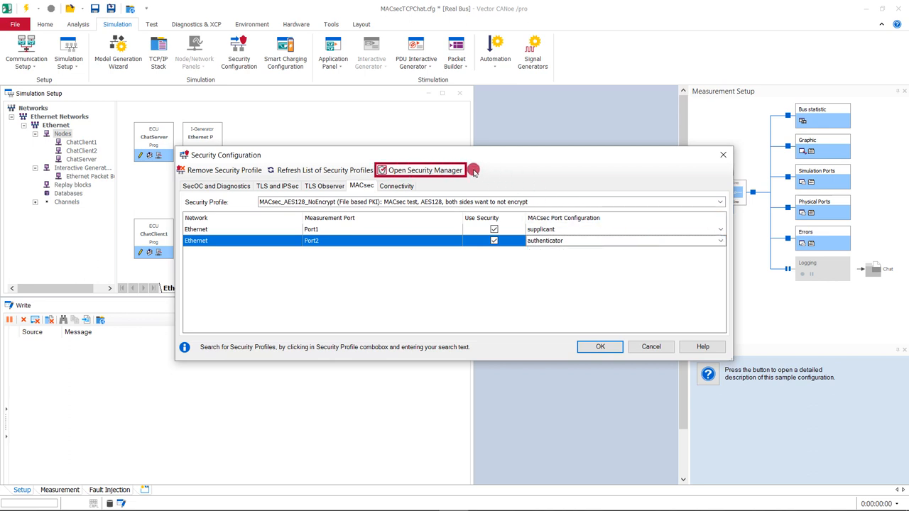
pyautogui.moveTo(493, 173)
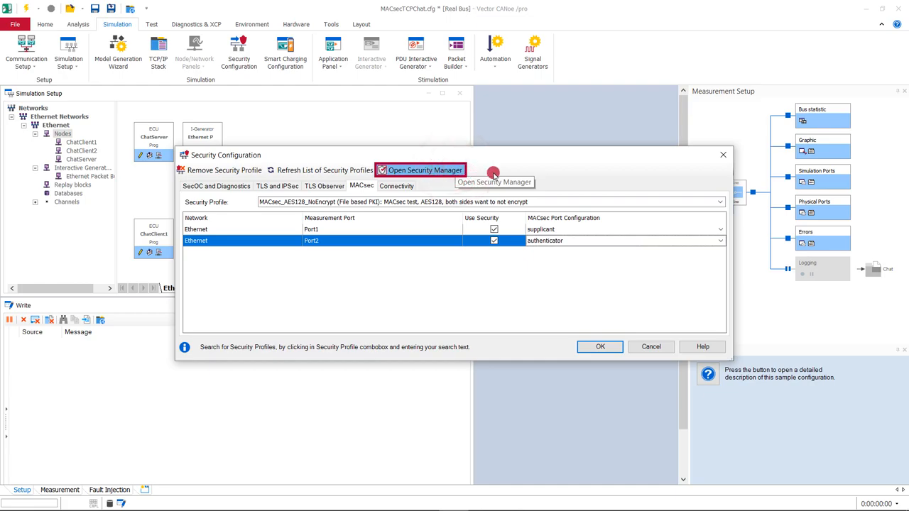
# In Security Manager, expand MACsec Configuration and the authenticator port's settings
pyautogui.click(424, 169)
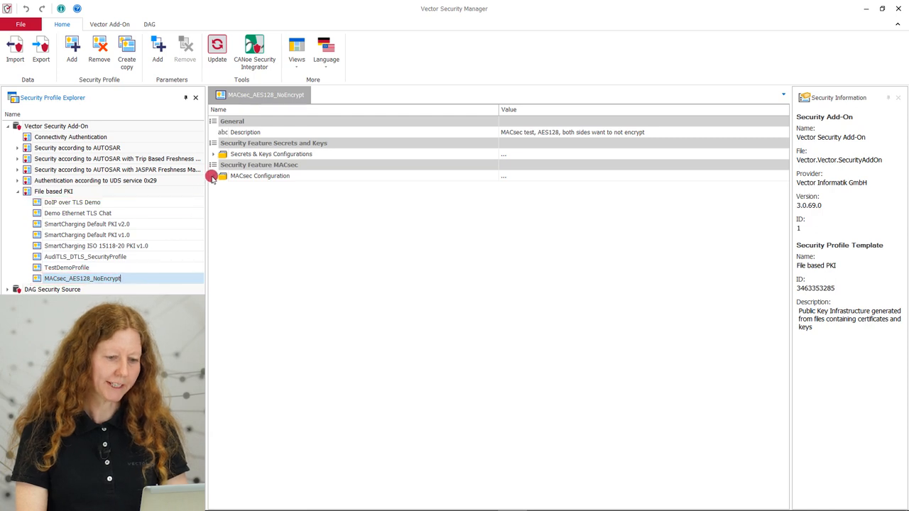
pyautogui.click(214, 175)
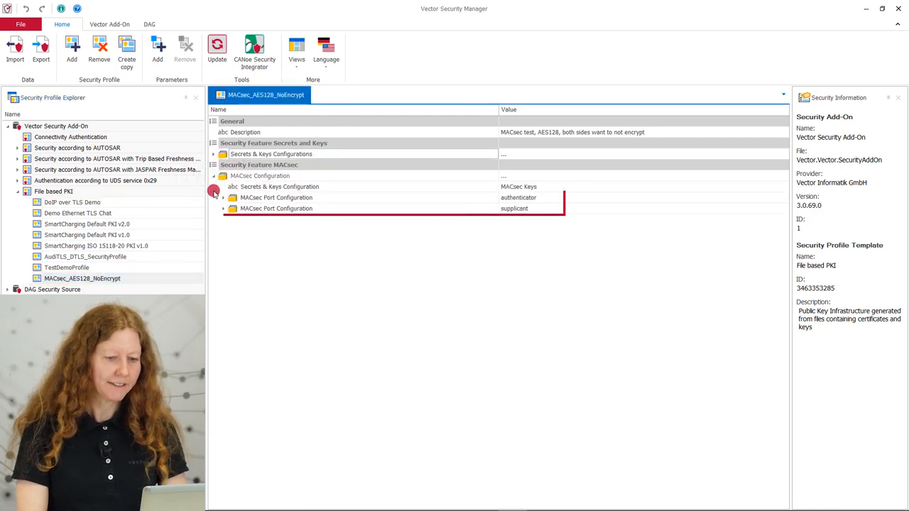
pyautogui.click(214, 176)
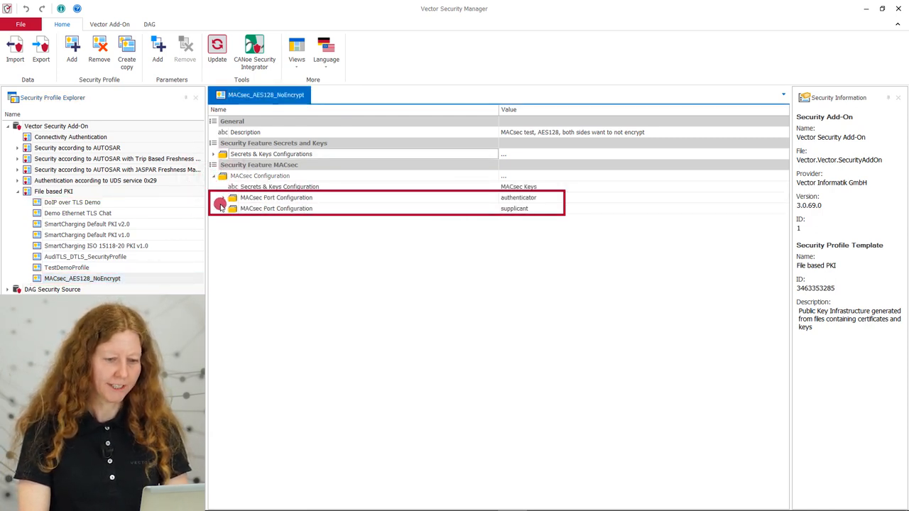
pyautogui.click(223, 197)
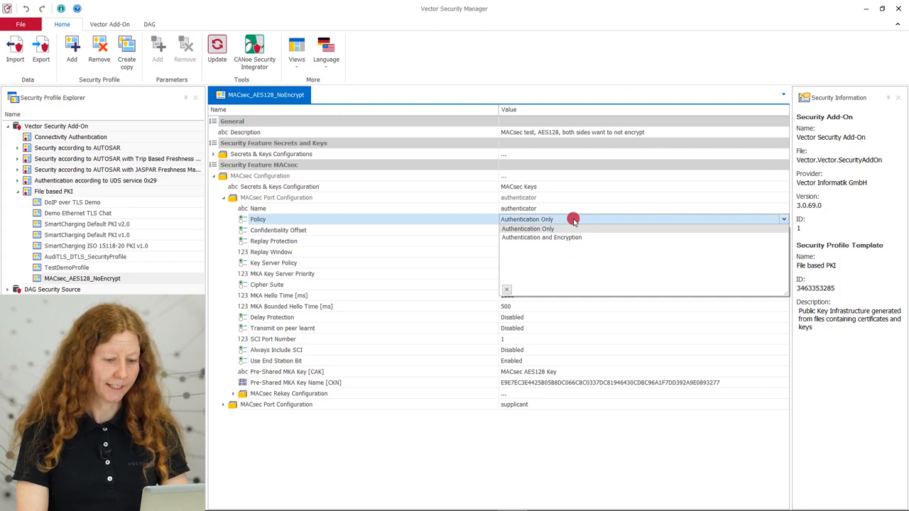
# Keep the authenticator policy at Authentication Only and compare the supplicant port settings
pyautogui.click(527, 219)
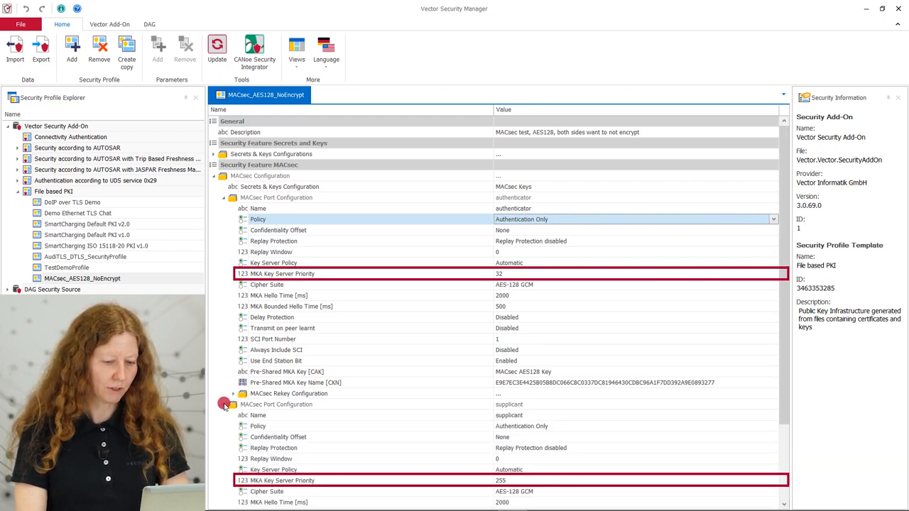
pyautogui.click(234, 404)
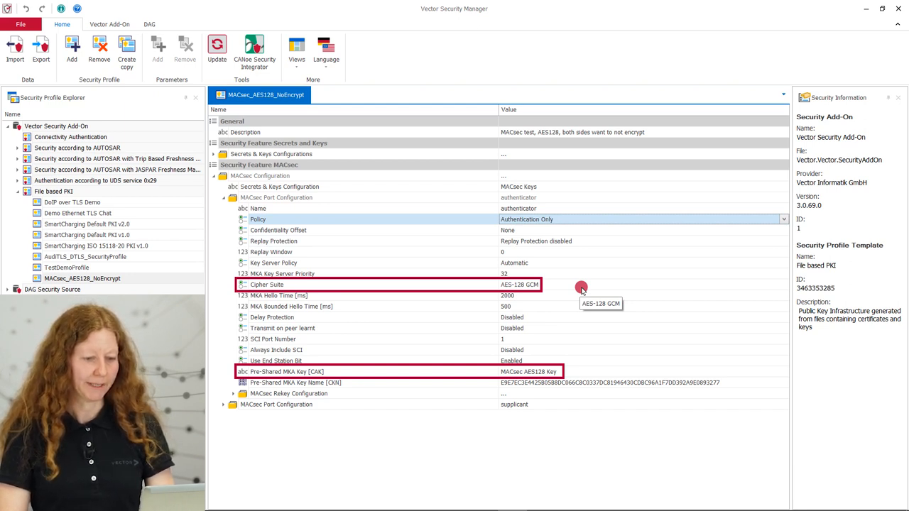
pyautogui.moveTo(536, 284)
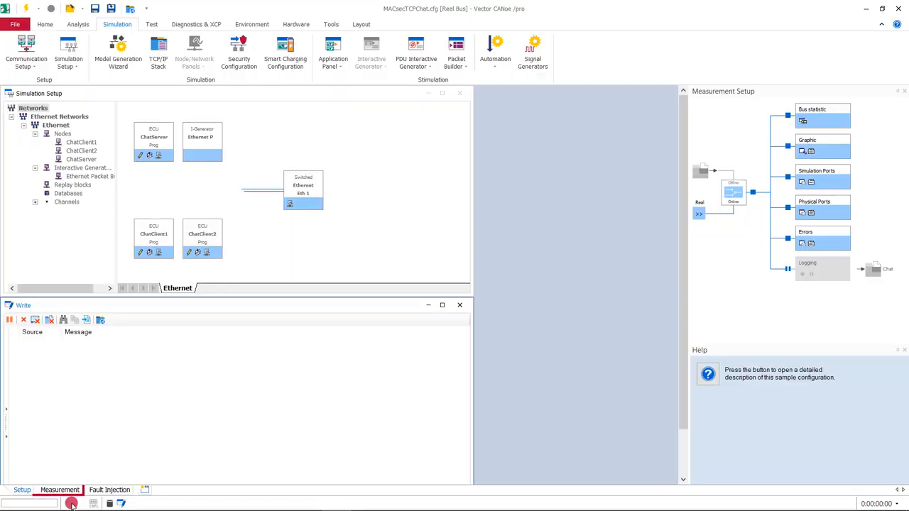
# Show the Measurement desktop with the Chat Server and two Chat Client panels
pyautogui.click(70, 502)
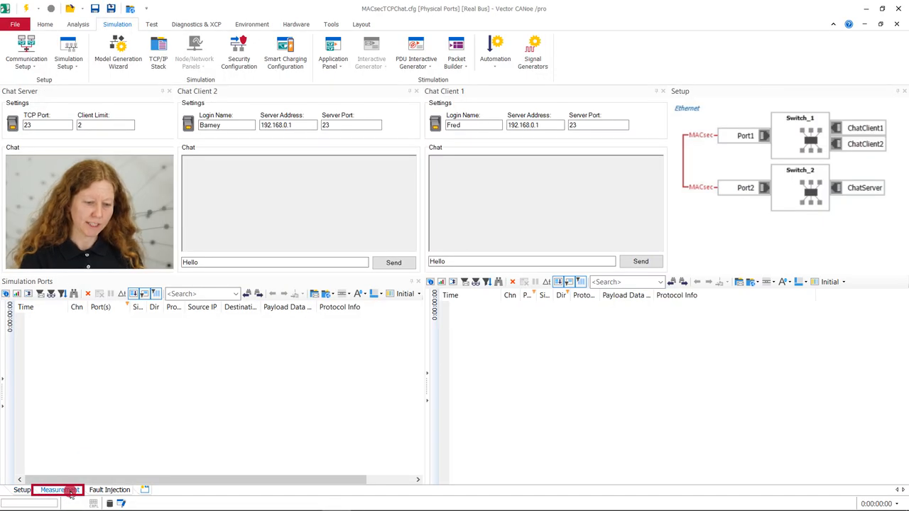
pyautogui.click(54, 489)
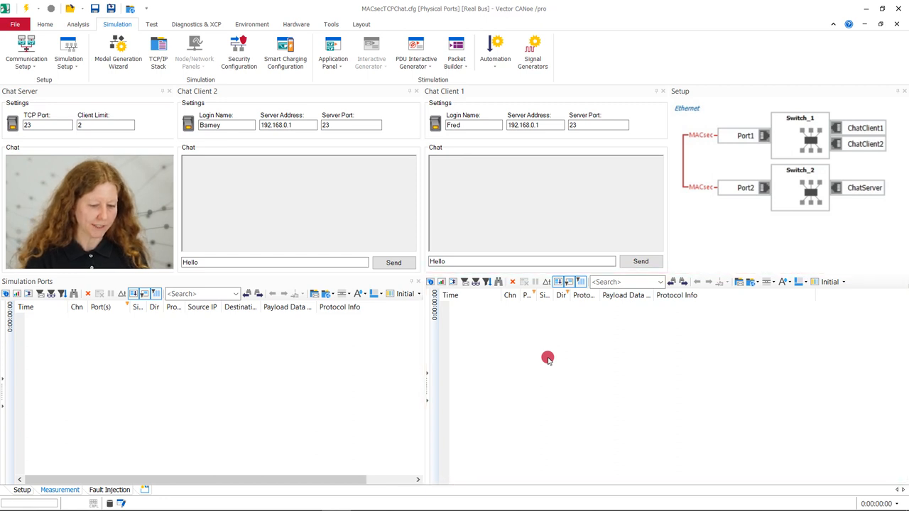
pyautogui.moveTo(29, 8)
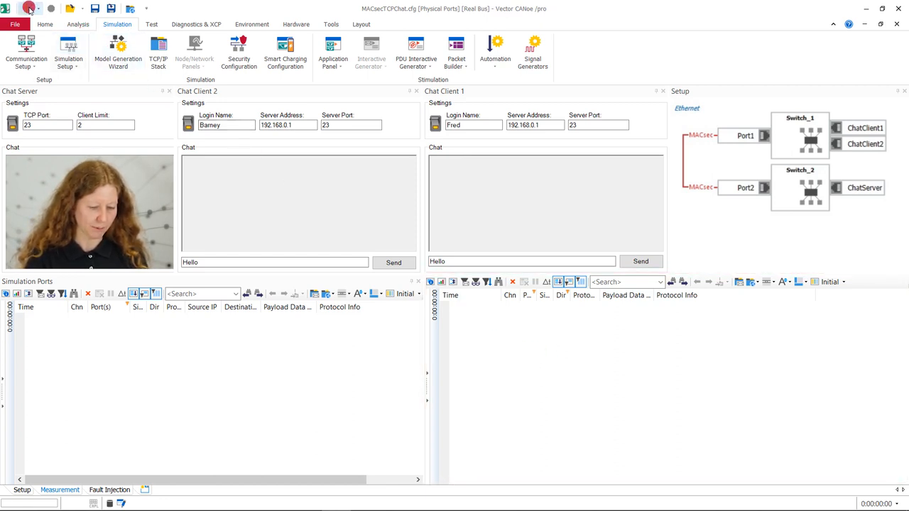
# Start measurement, send Hello from Fred's client, and open that packet's details
pyautogui.click(30, 8)
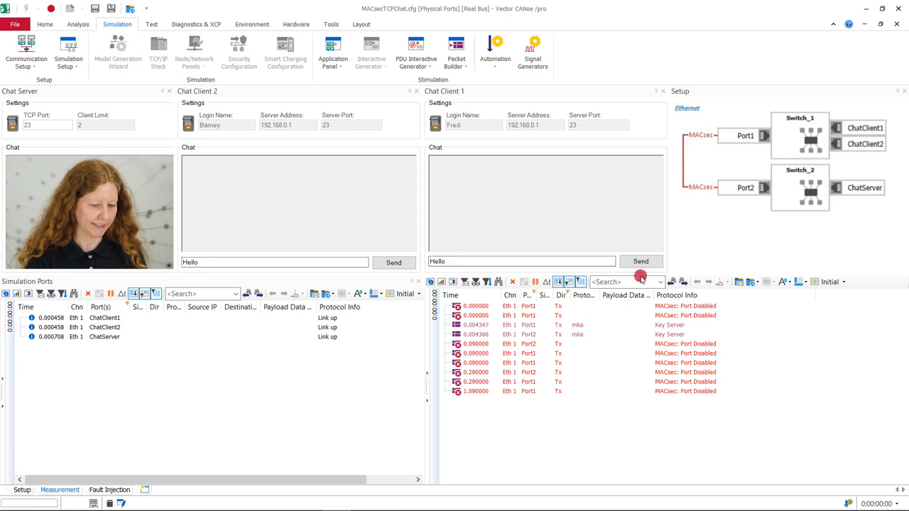
pyautogui.click(640, 261)
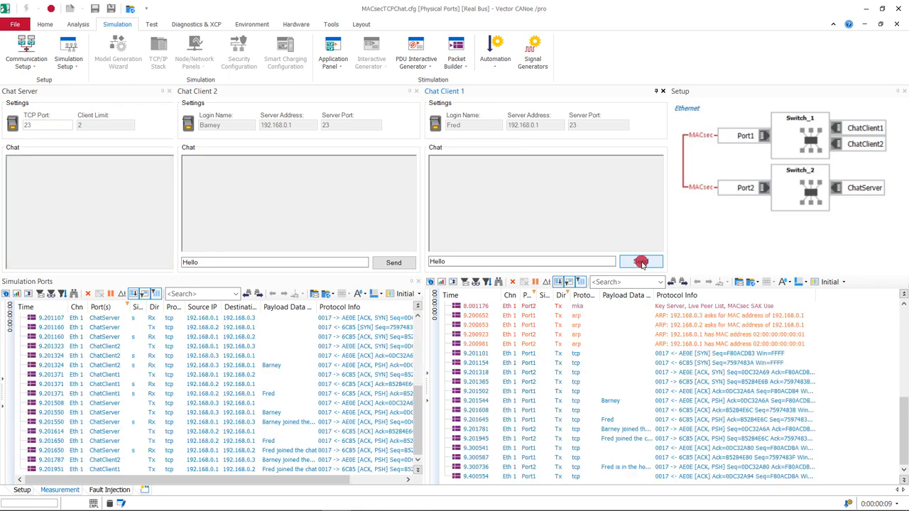
pyautogui.click(641, 262)
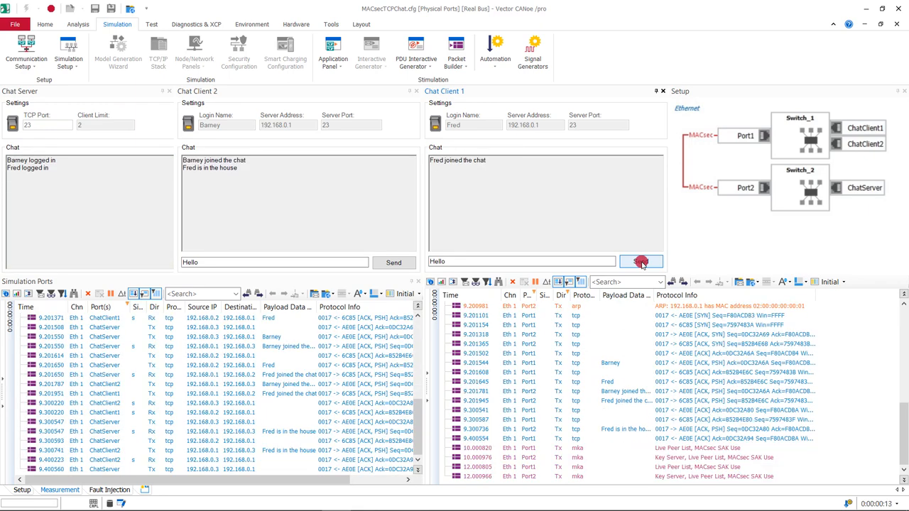
pyautogui.click(641, 261)
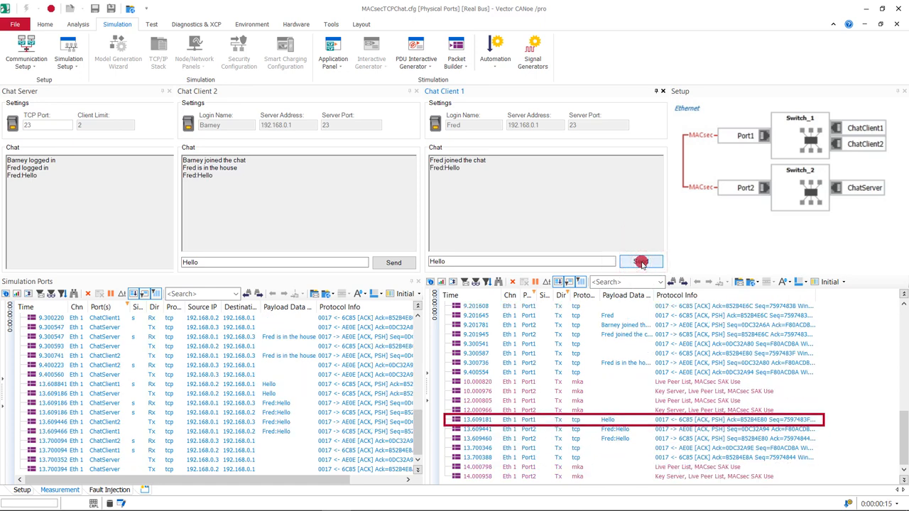
pyautogui.click(640, 262)
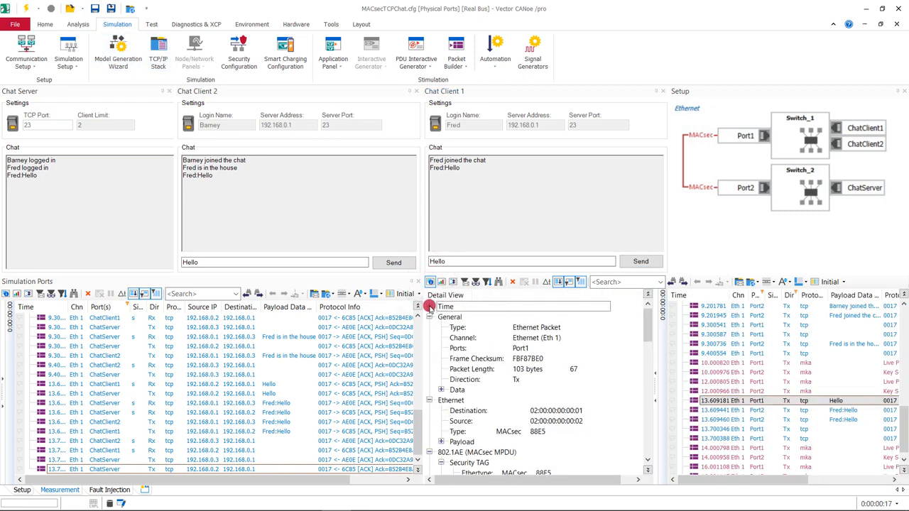
pyautogui.click(430, 316)
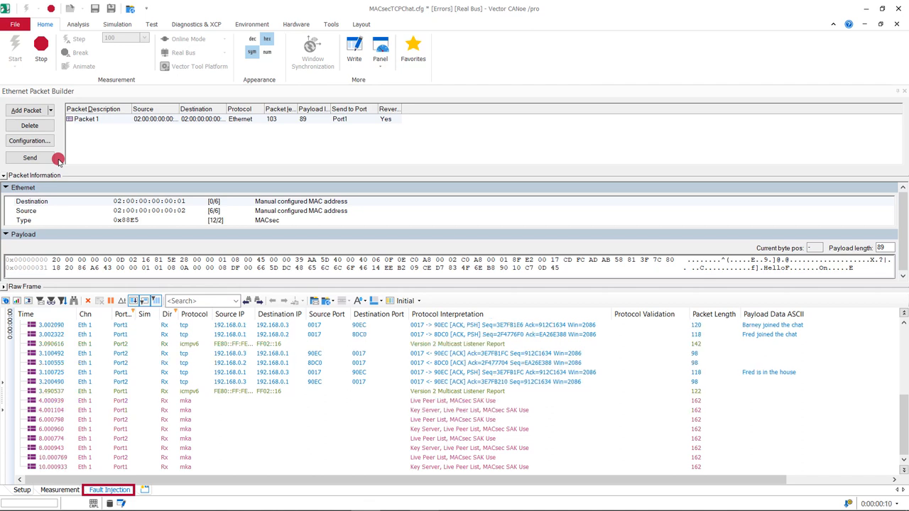
# Send the unsecured Hello packet and confirm the trace shows 'MACsec: Decode Failed'
pyautogui.click(29, 158)
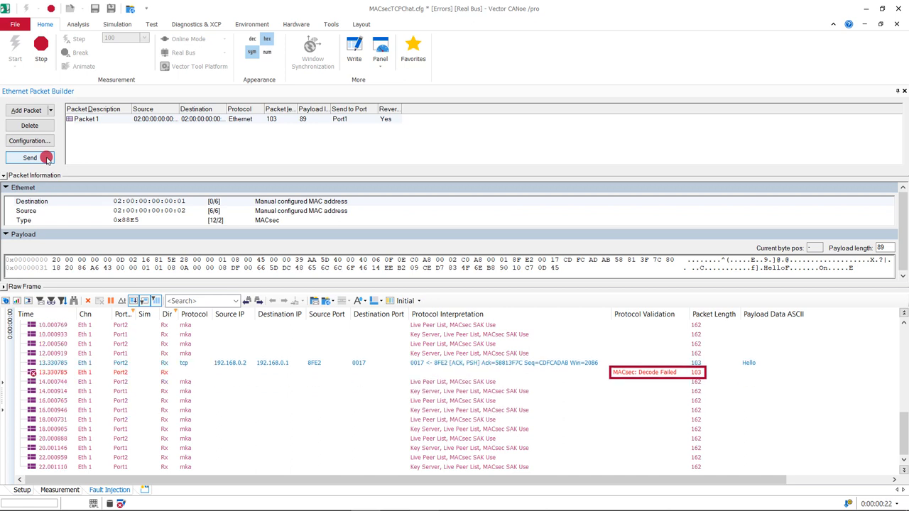
pyautogui.click(30, 158)
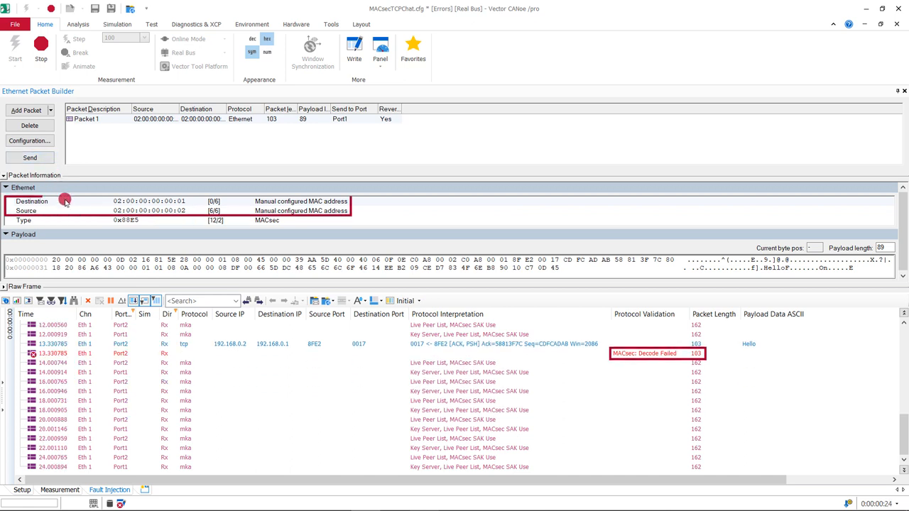